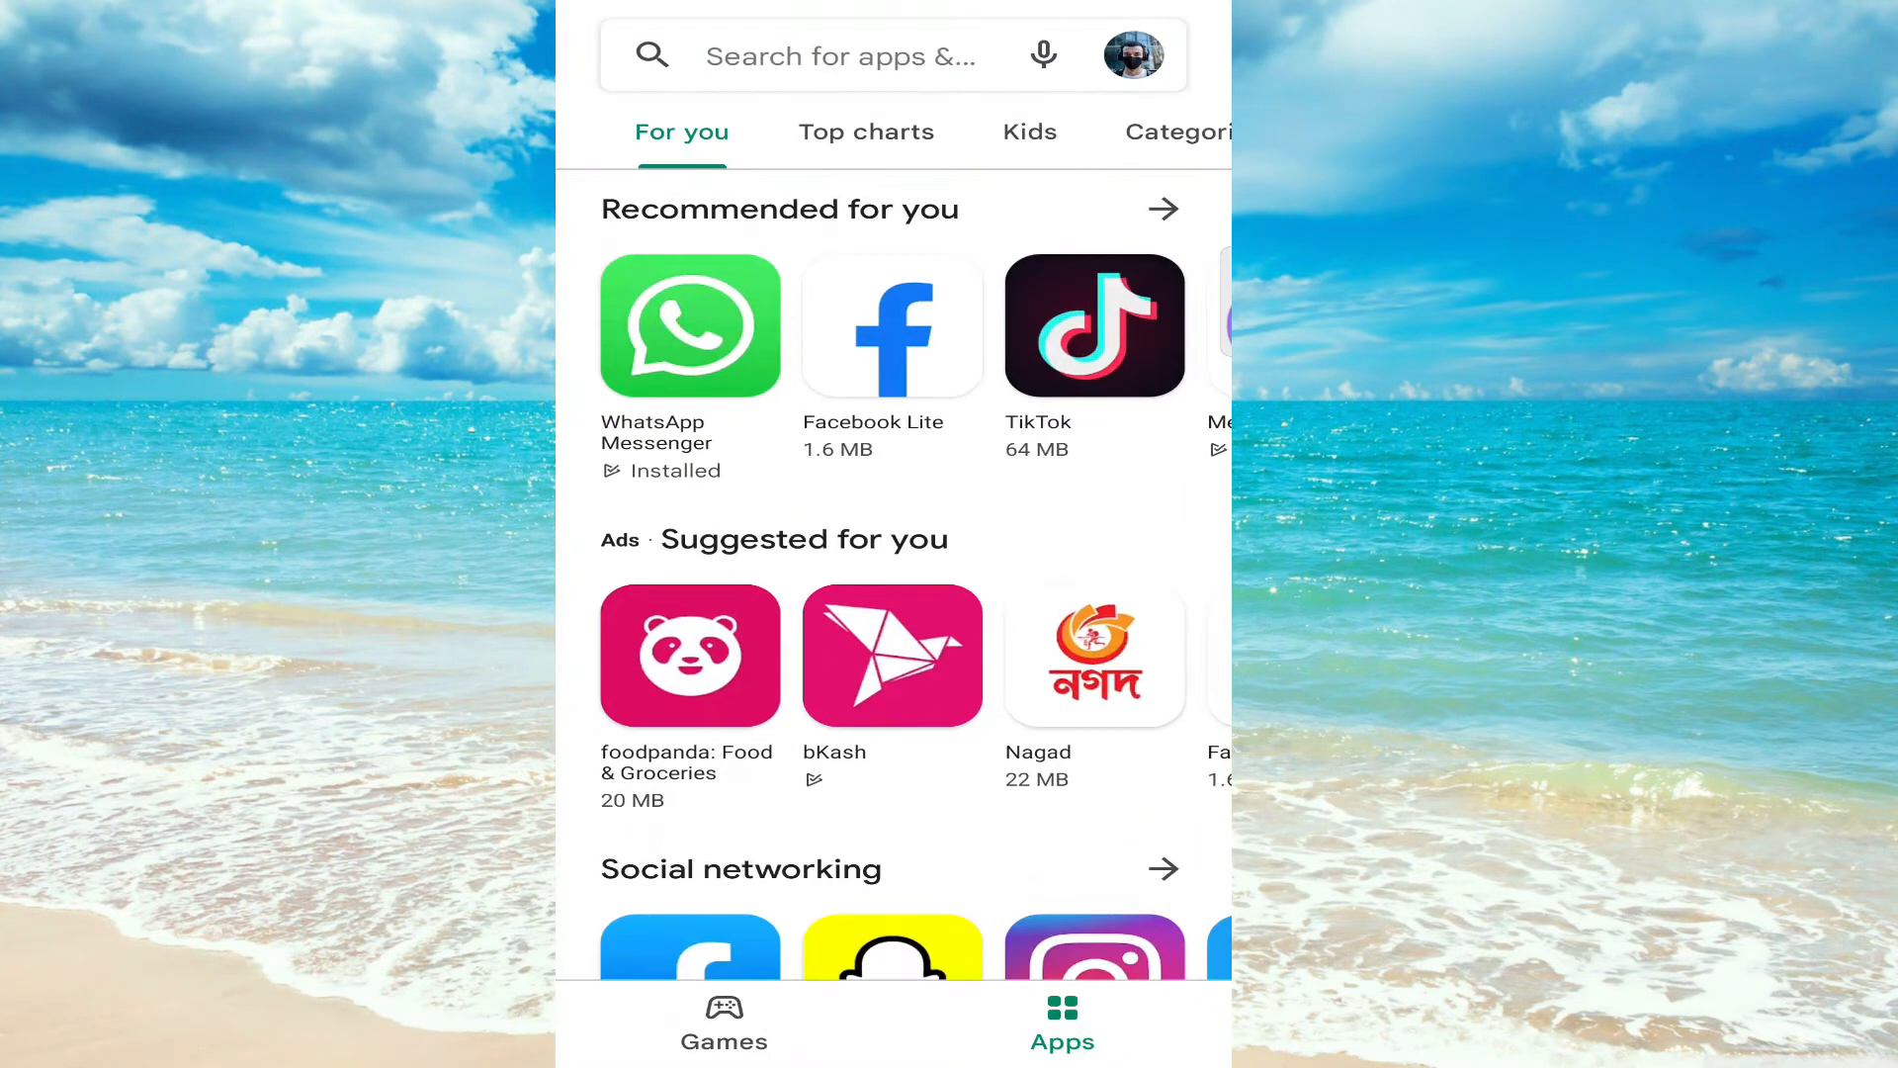
- Search 'facebook' from recent searches and open the Facebook app's store page showing an update
click(842, 55)
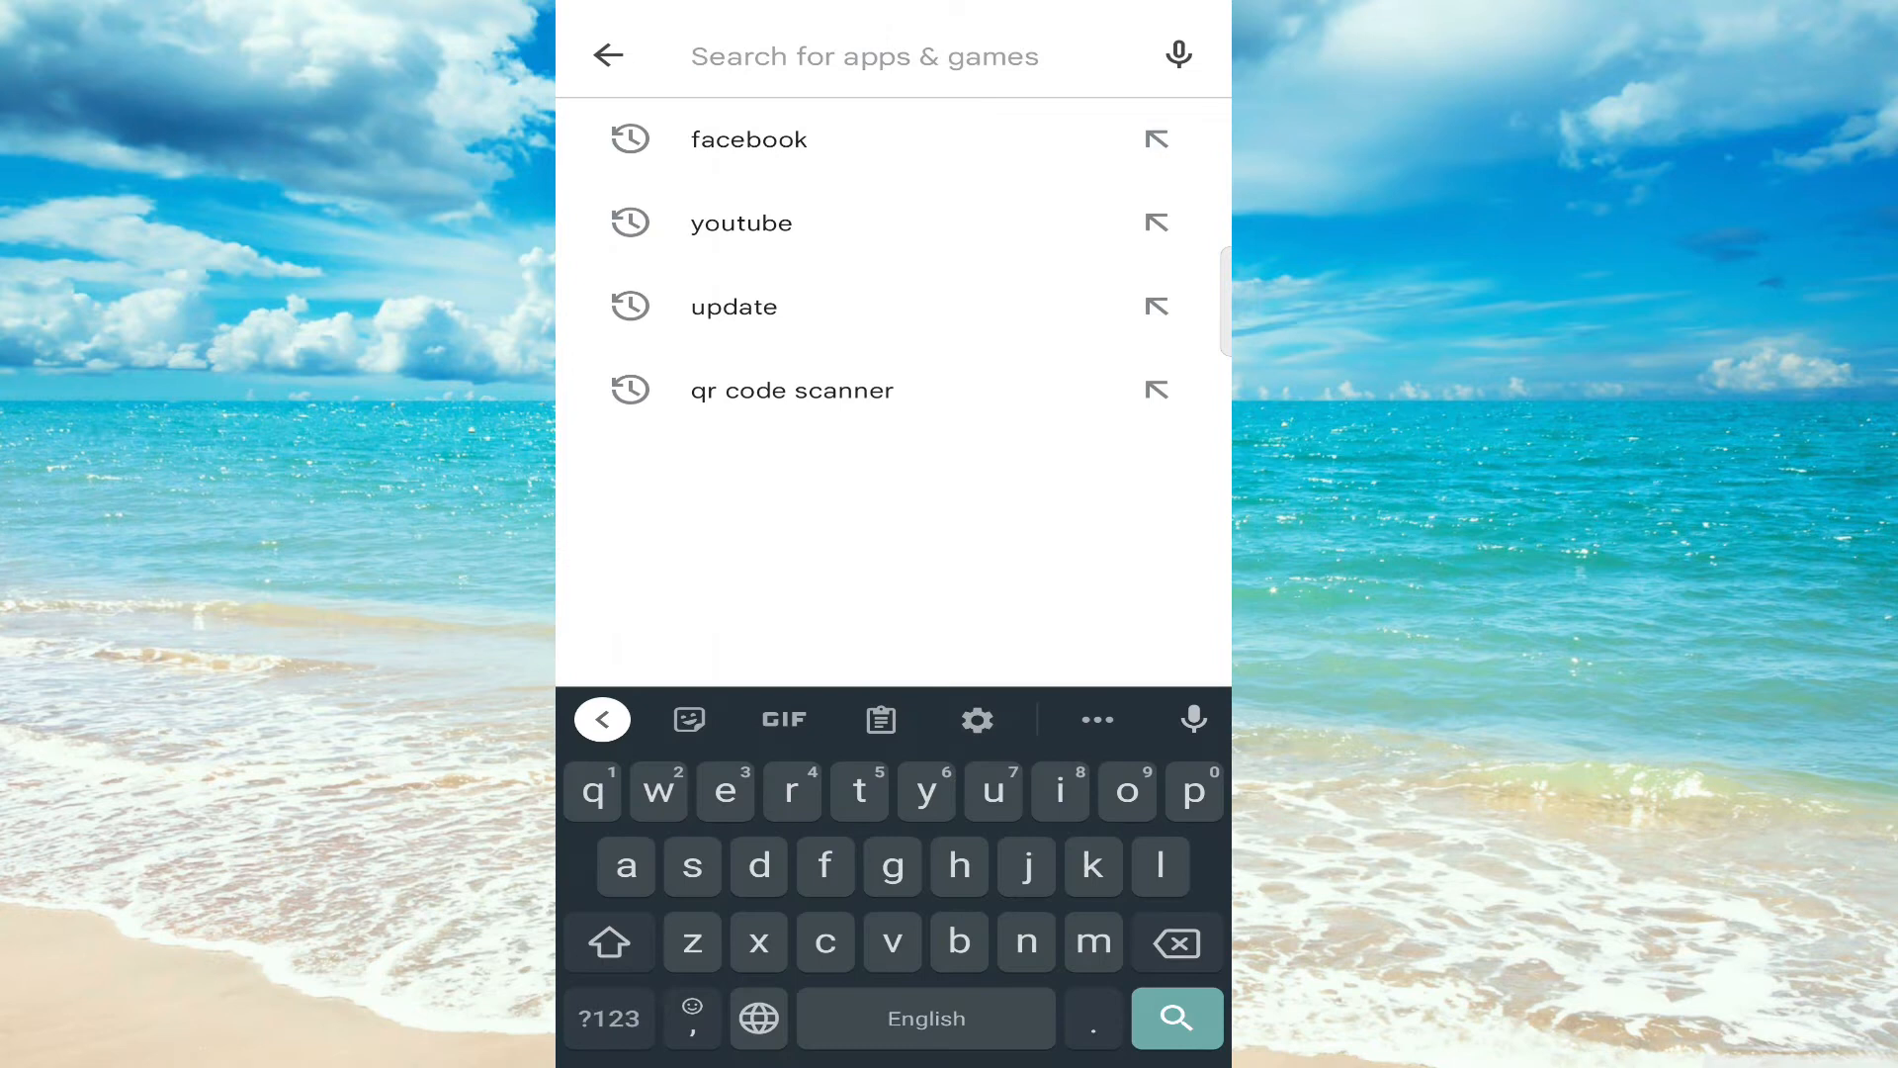
click(747, 138)
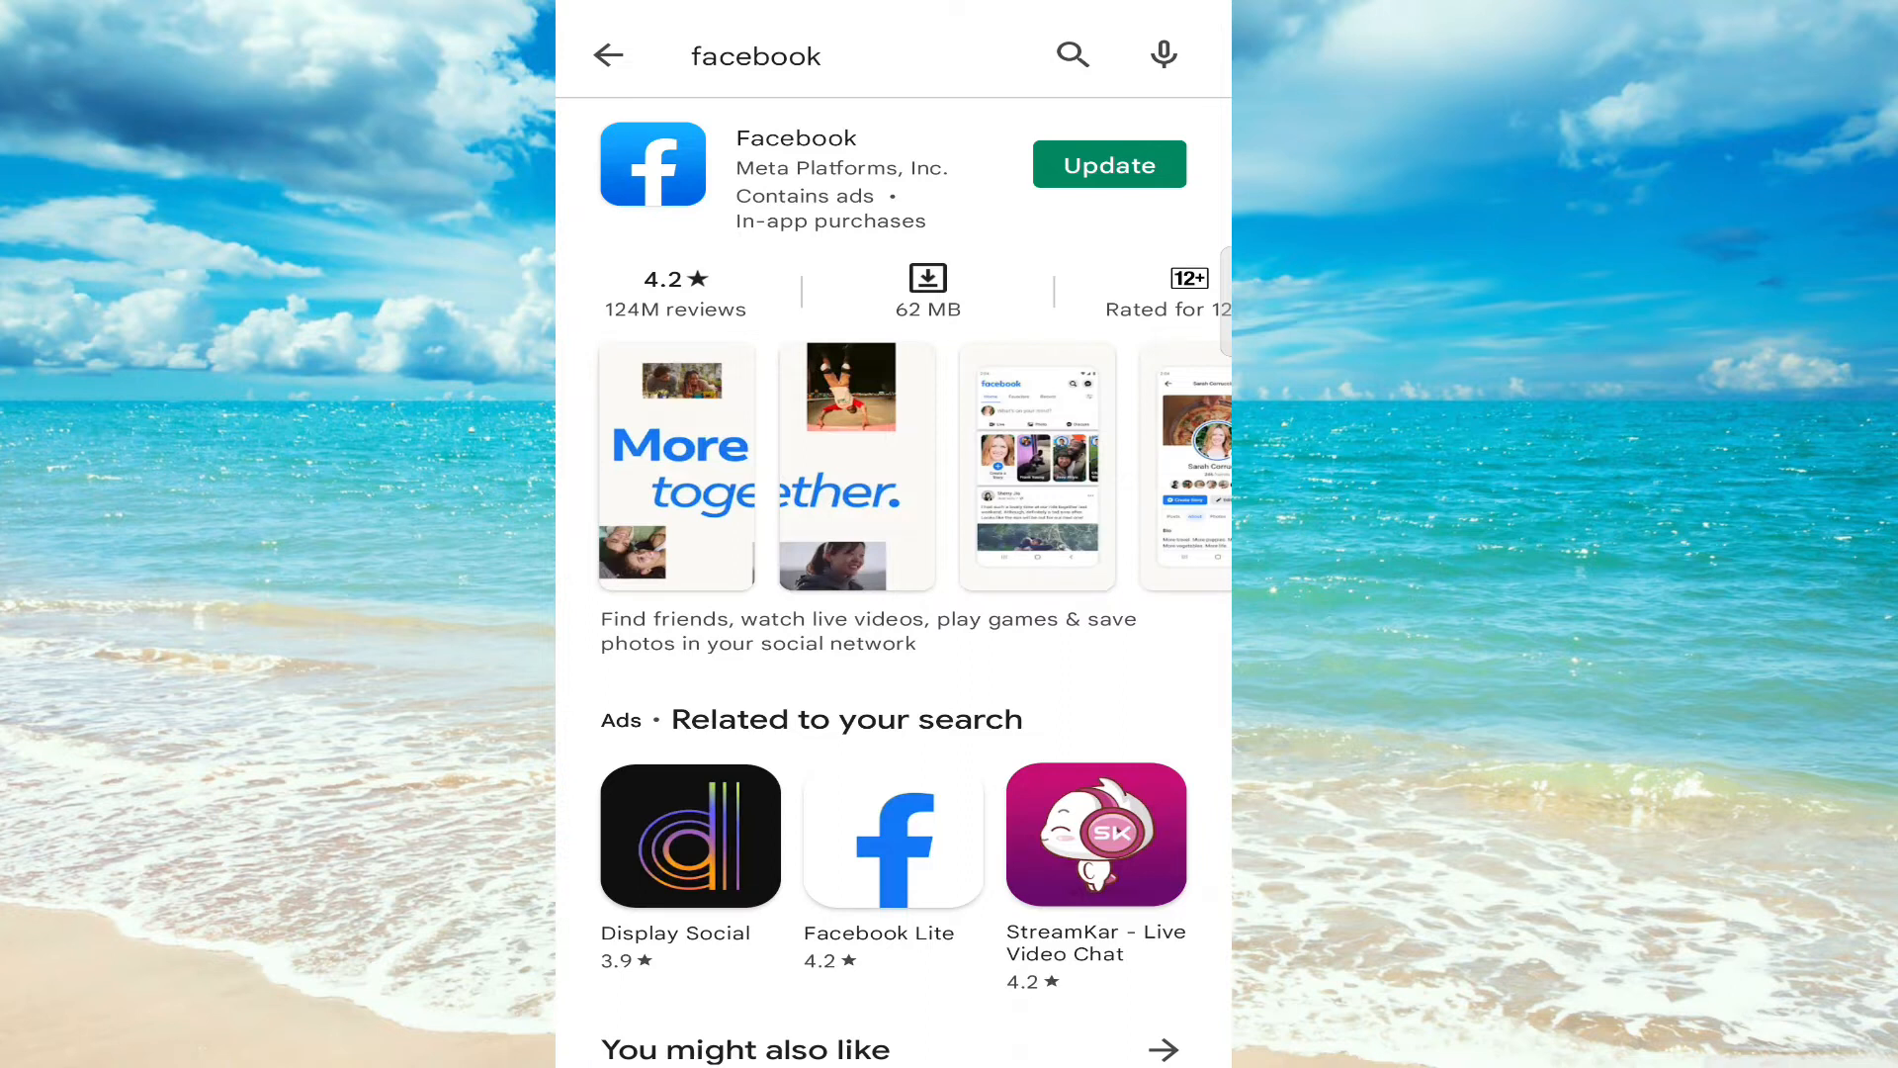
click(1107, 164)
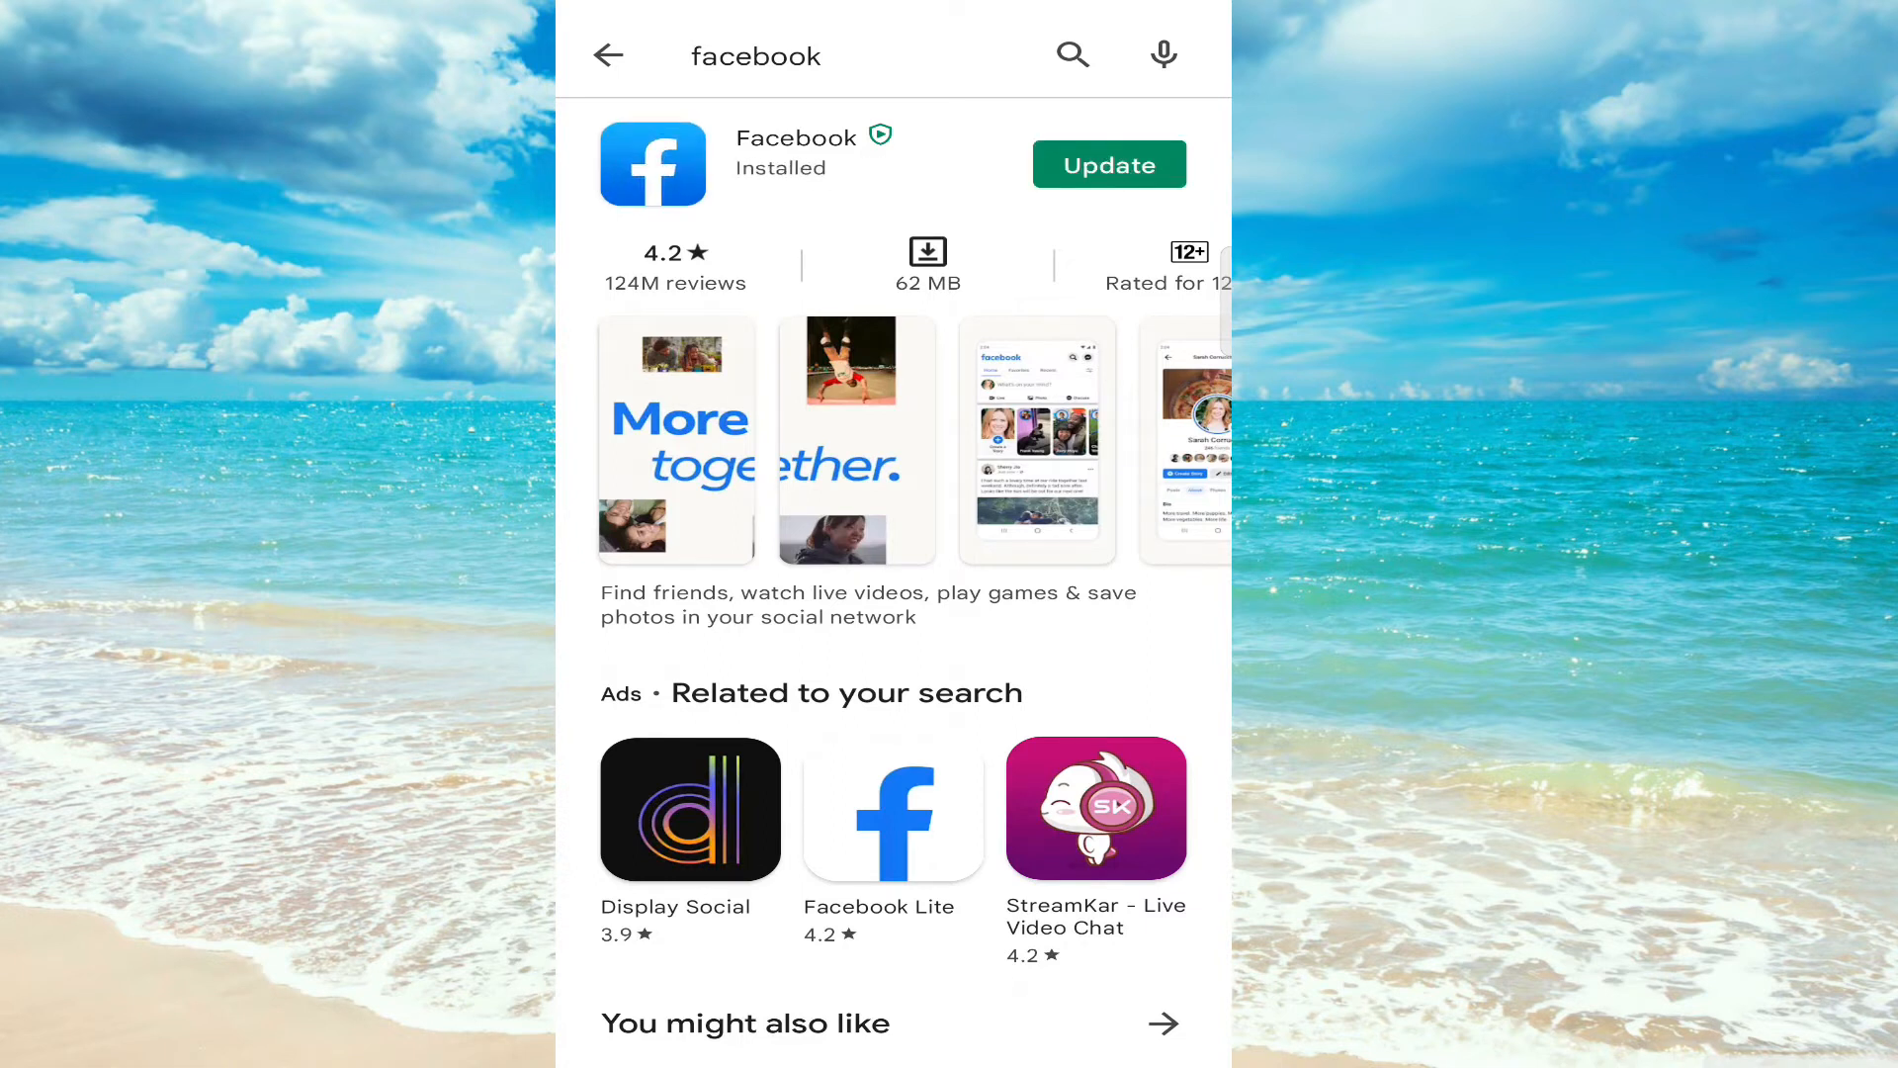
scroll(down, 3)
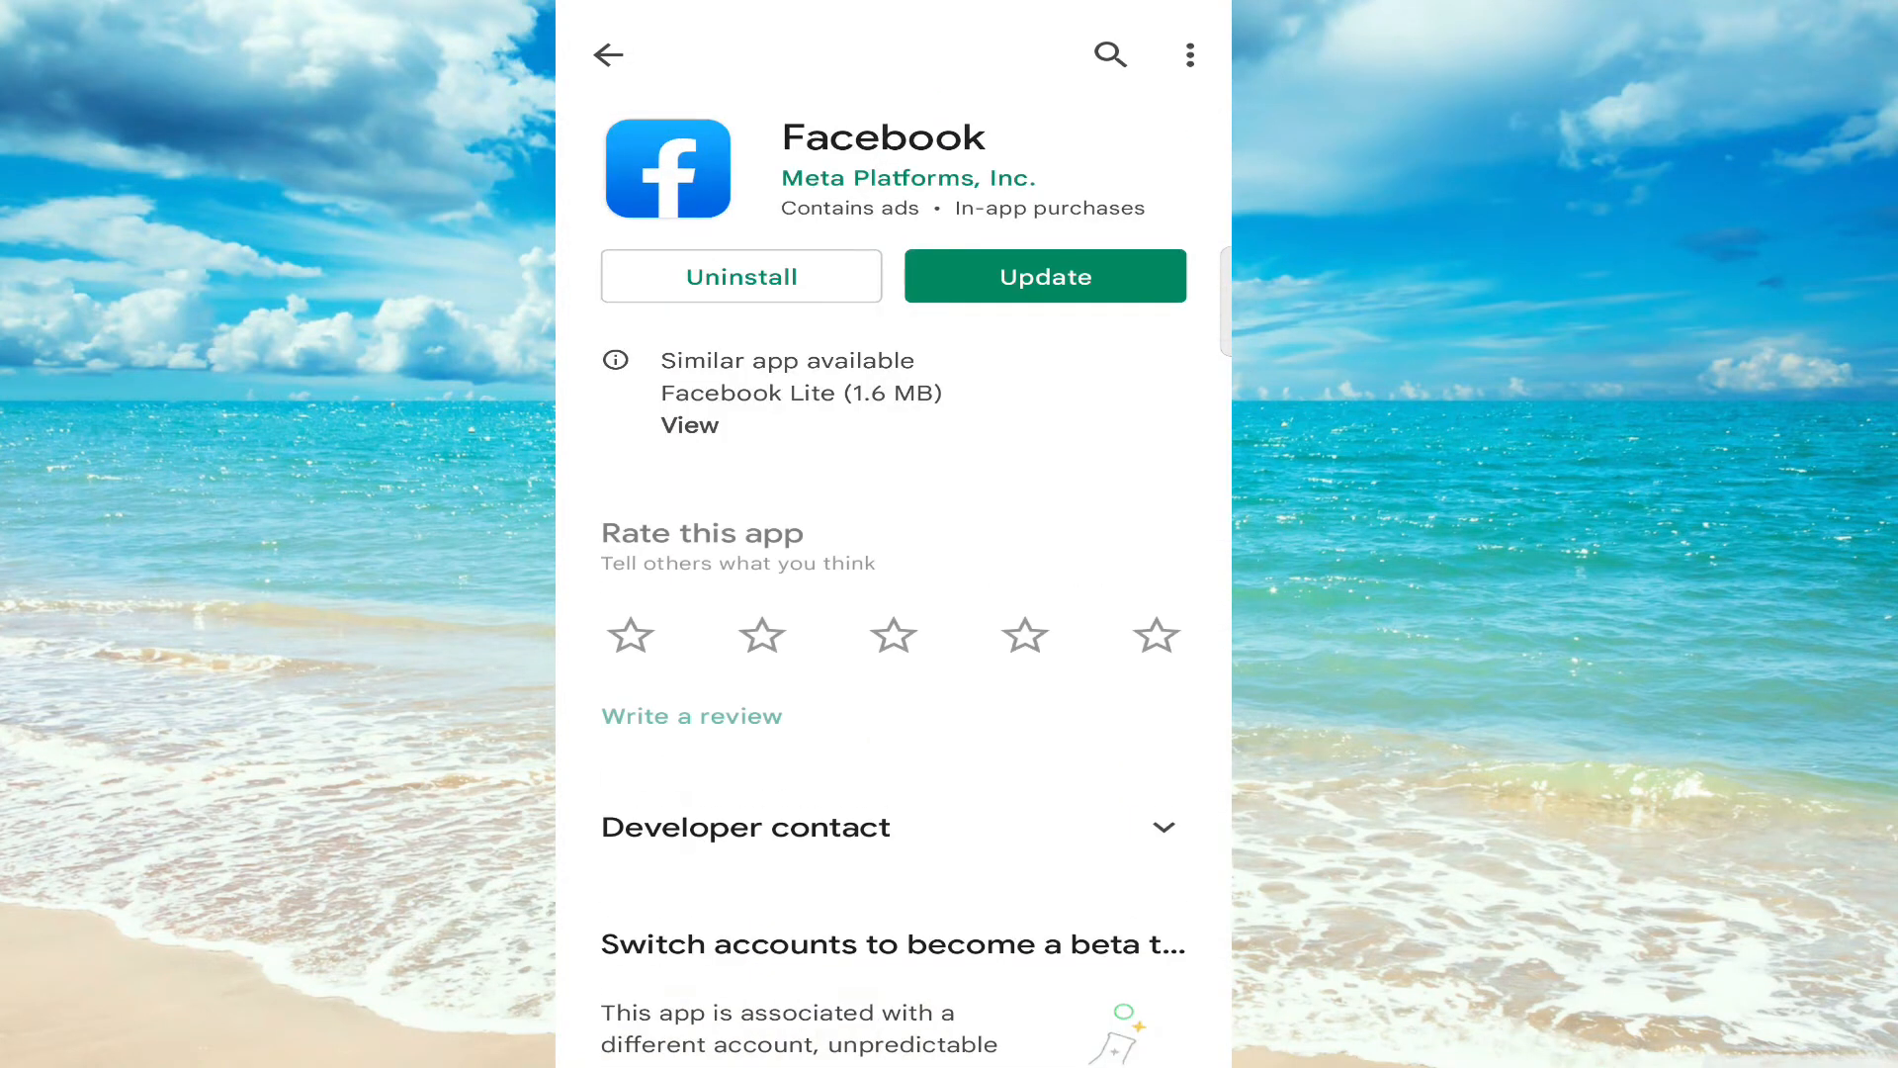
- Scroll to App info showing version 349.0.0.39.470, updated Dec 14, 2021, 62.77 MB
scroll(down, 3)
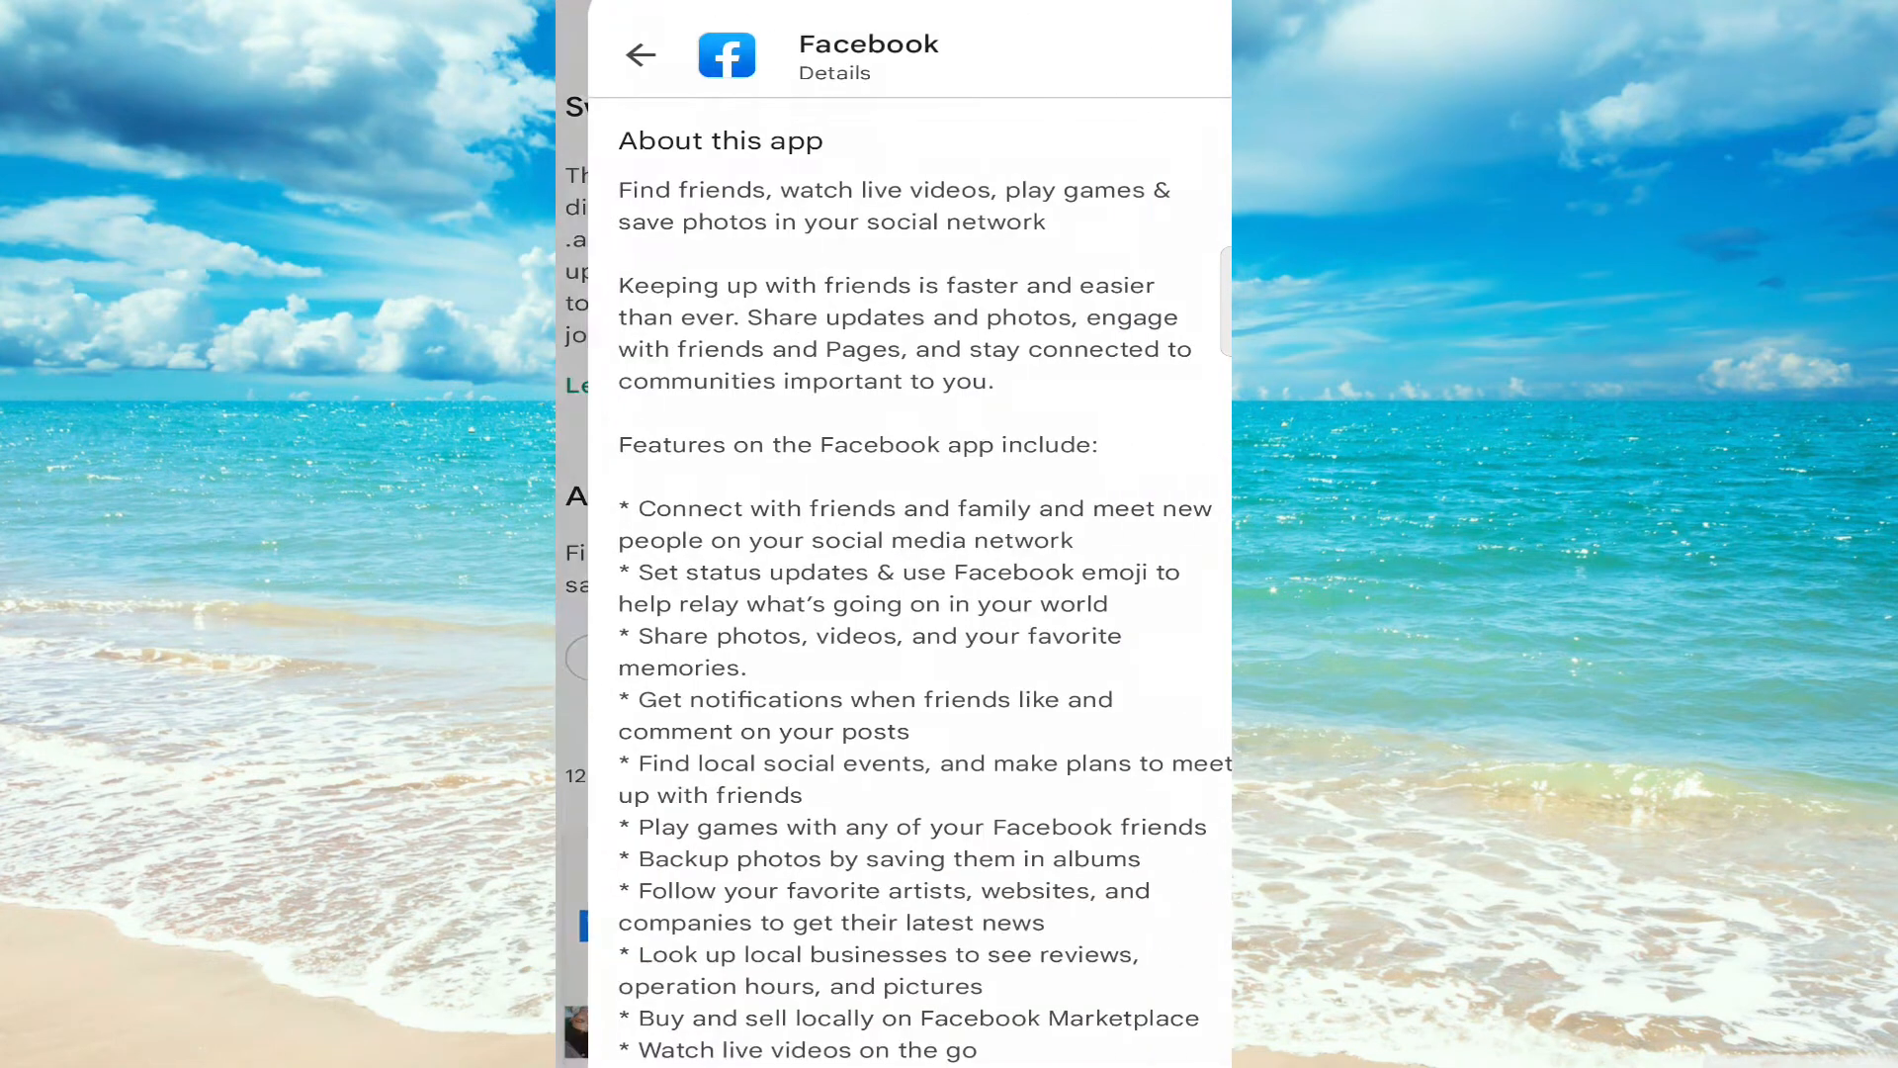
scroll(down, 3)
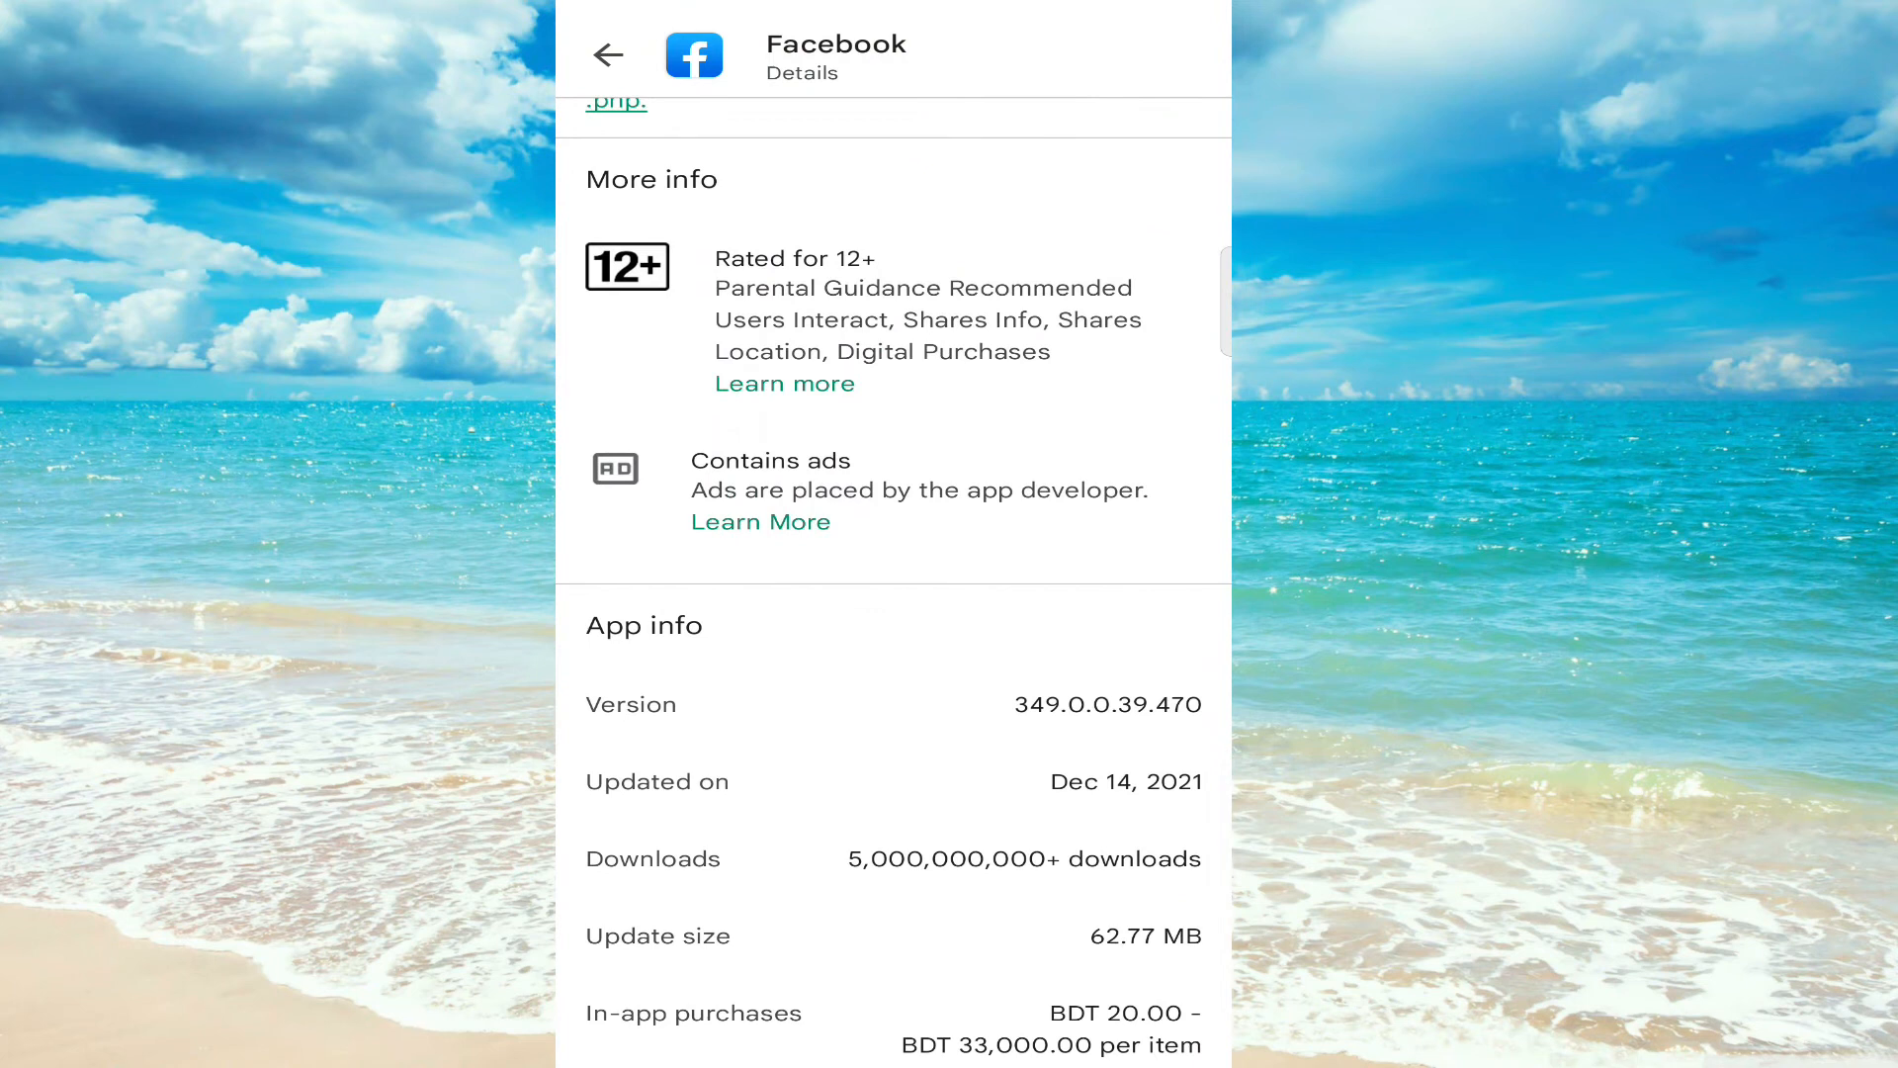
- In Facebook's menu, go through Settings & Privacy to About showing installed version 348.0.0.39.118
click(607, 56)
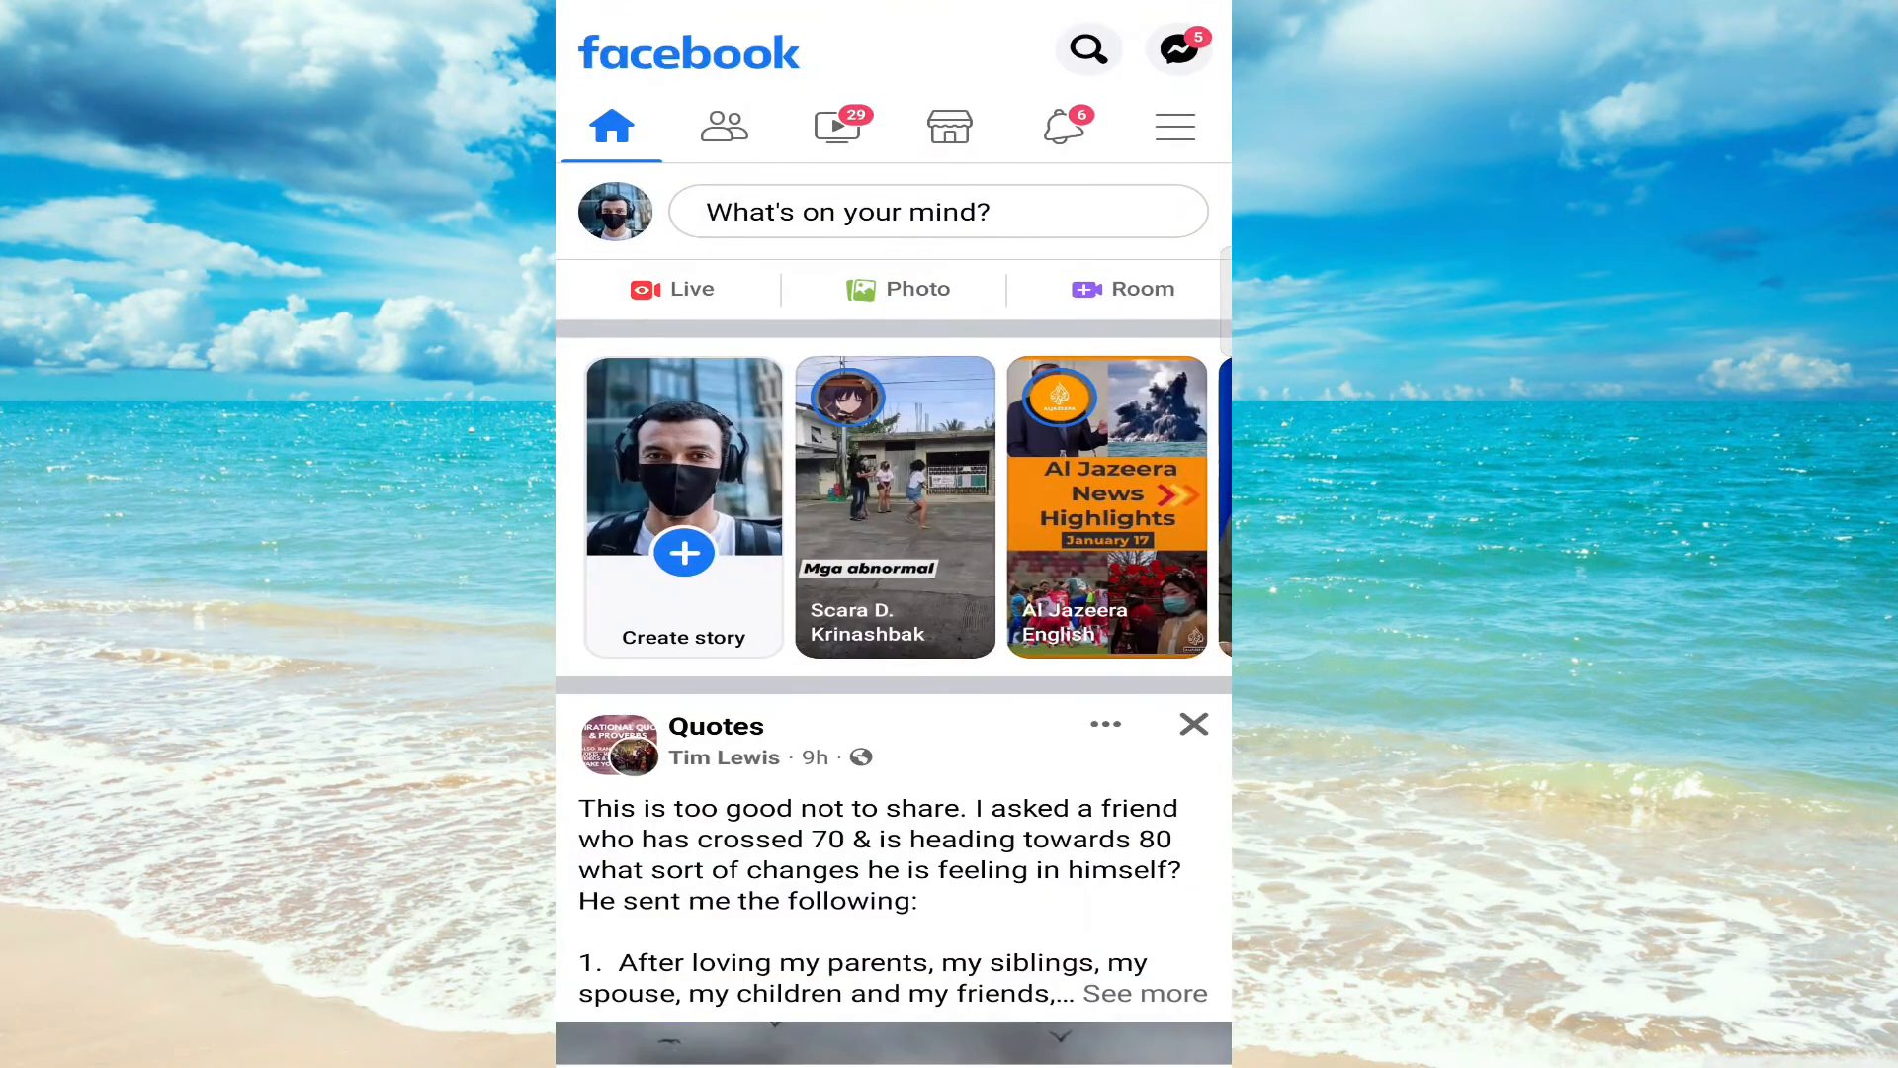
click(1173, 126)
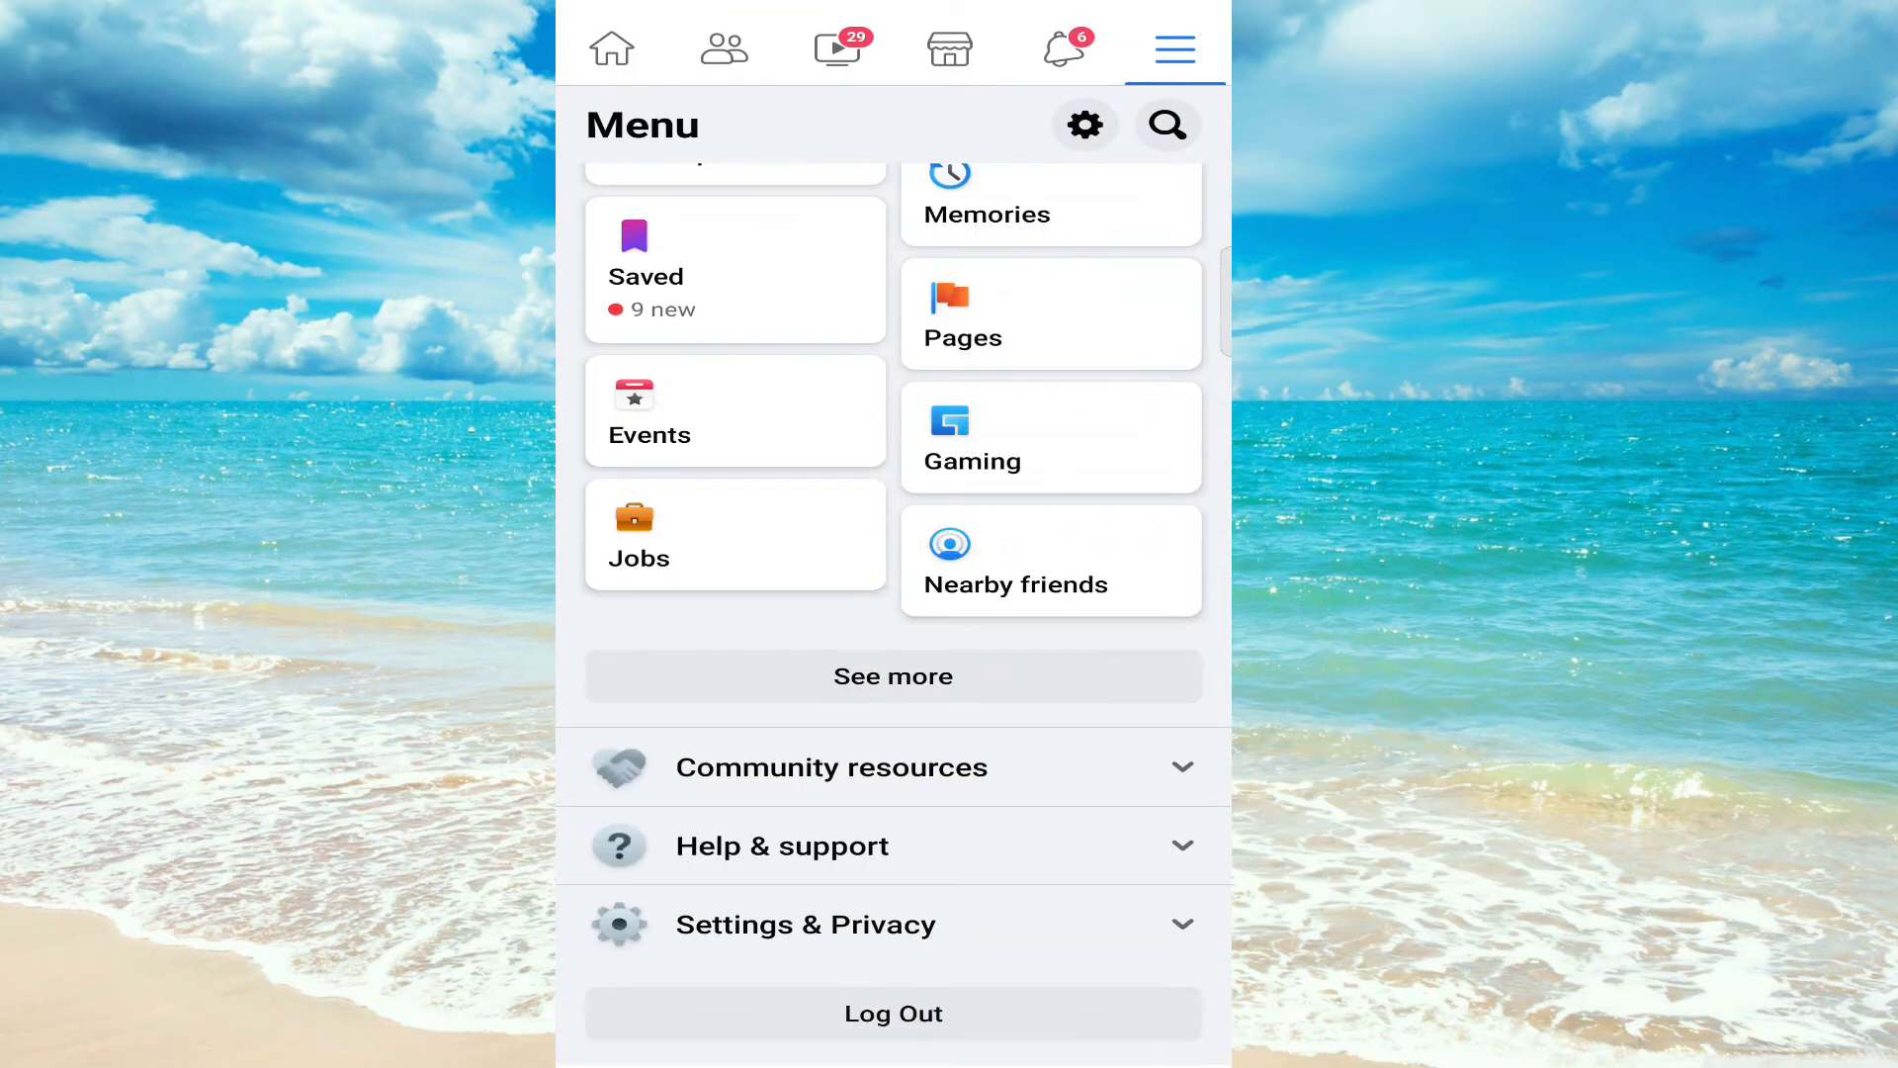
click(805, 923)
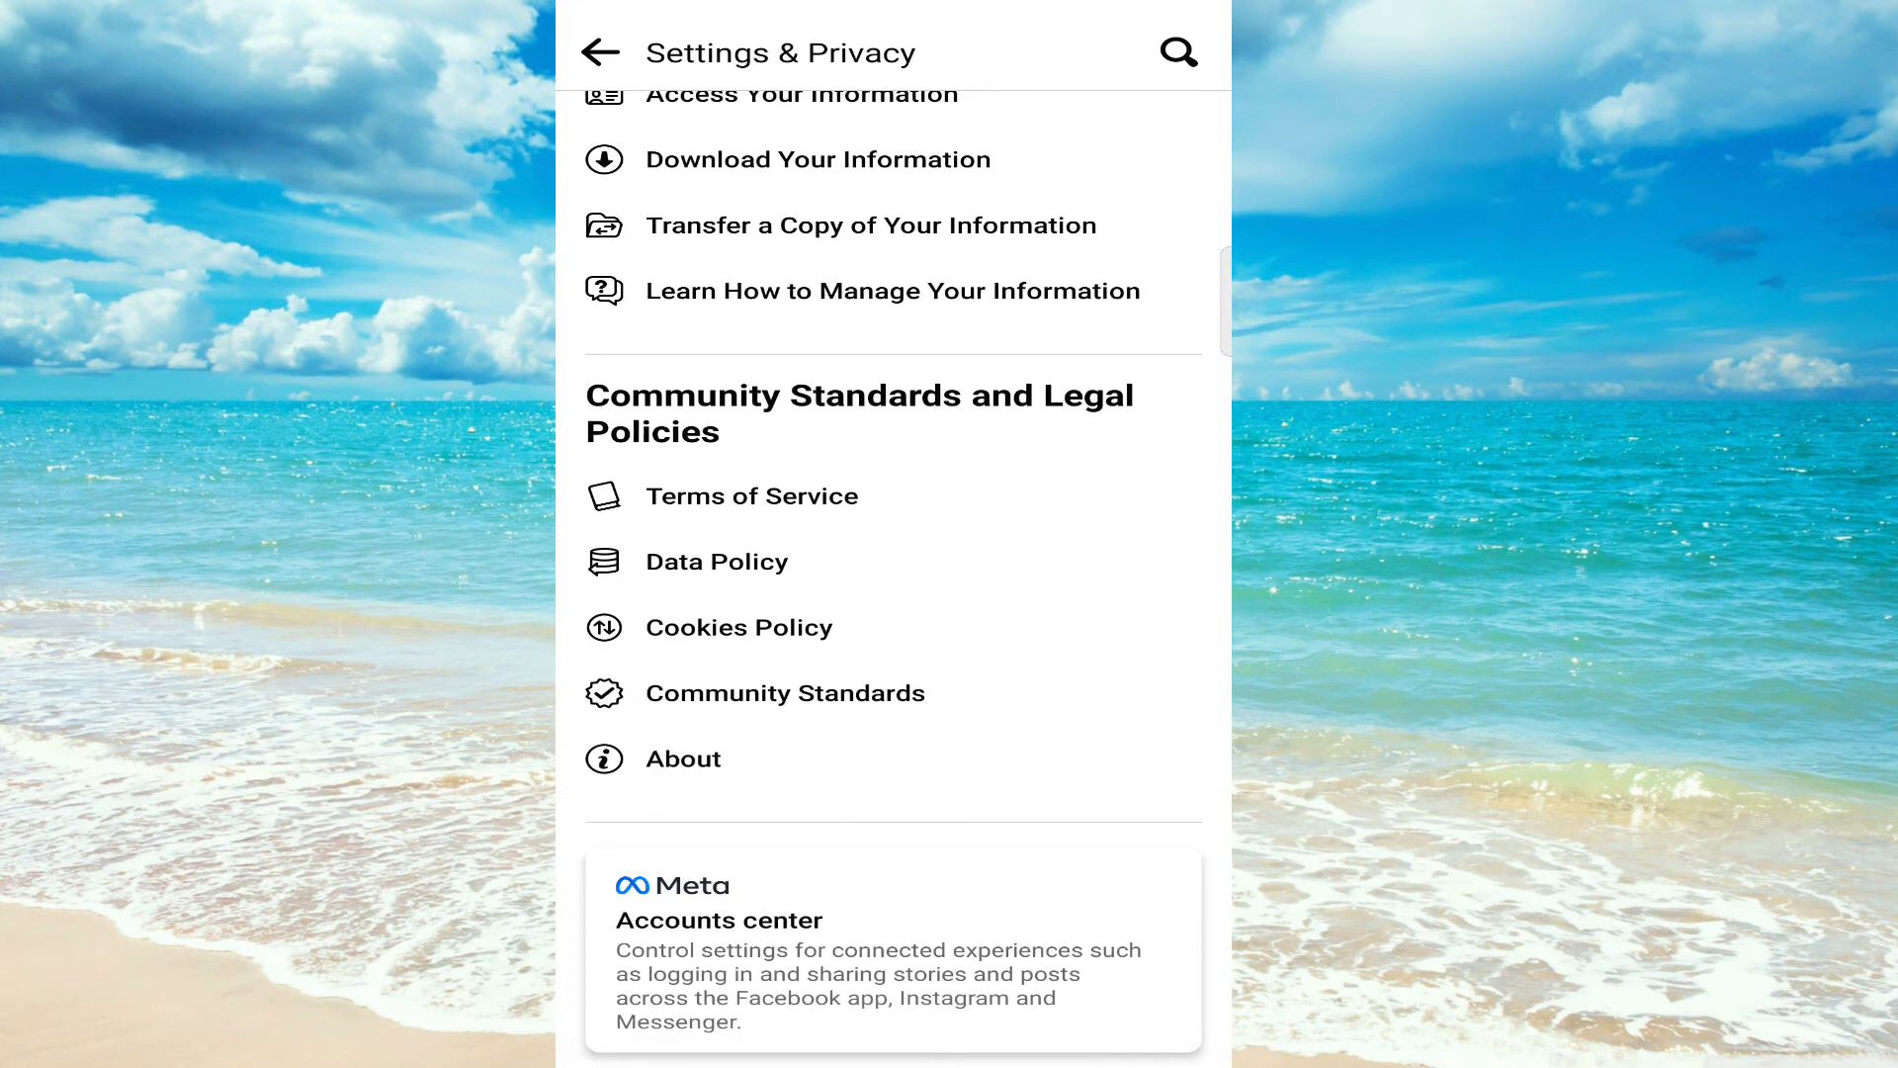
click(682, 759)
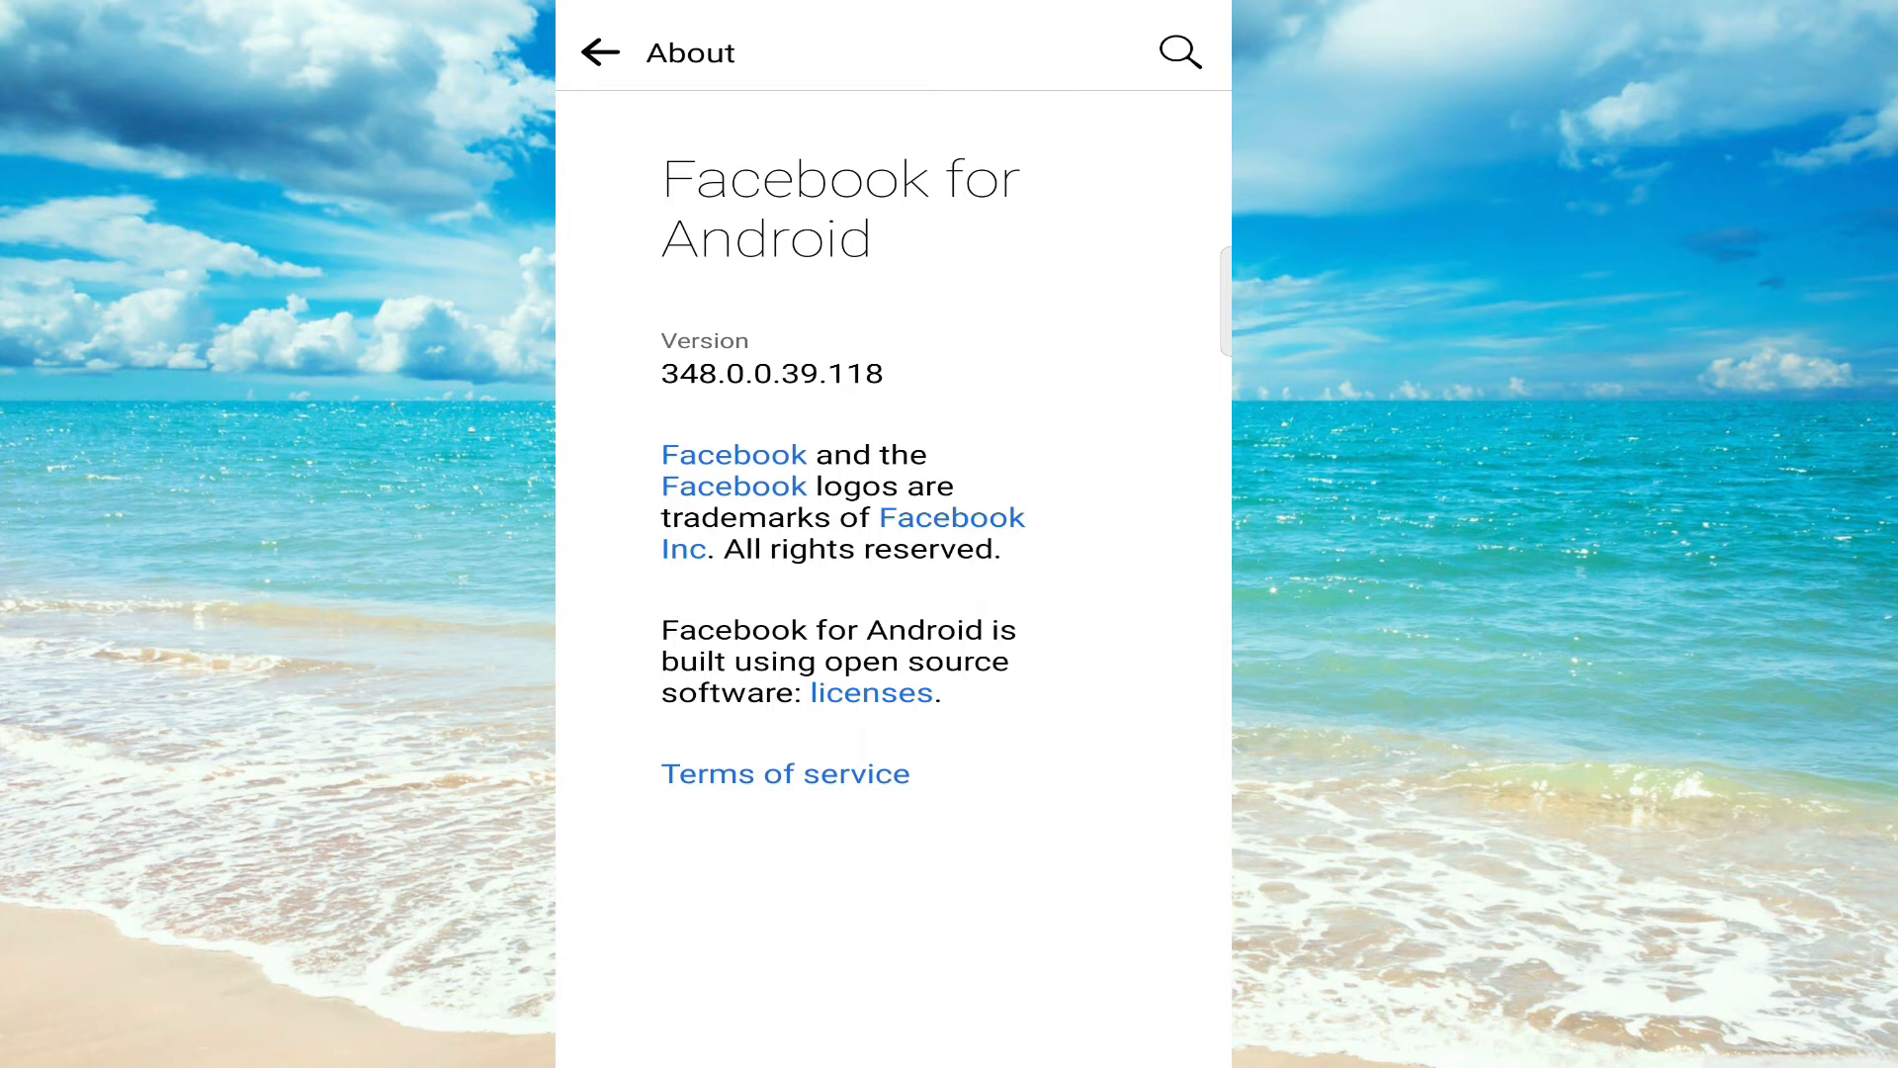